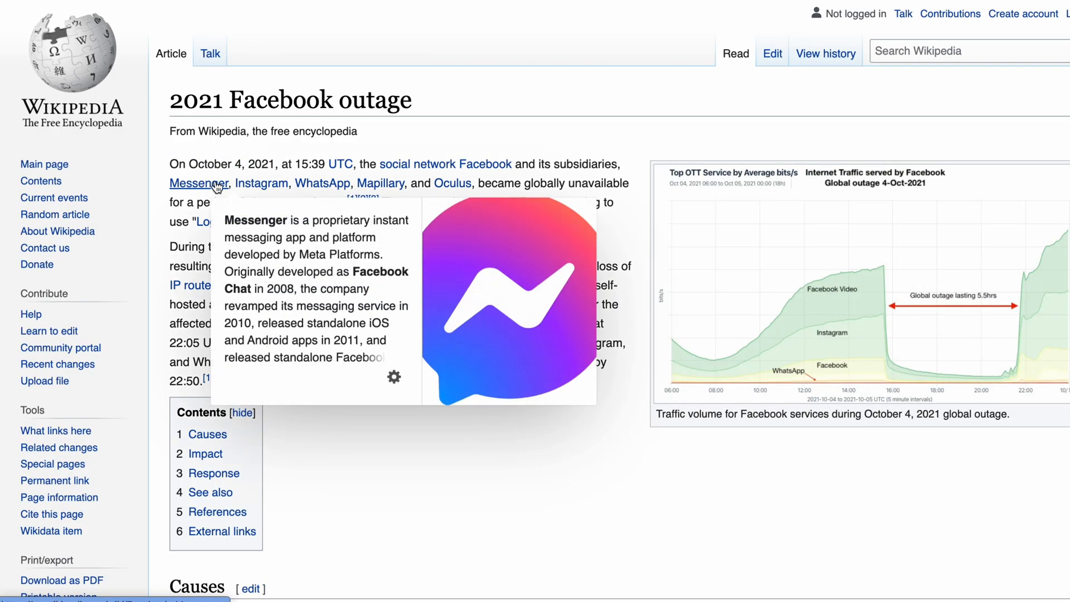
mouse_move(221, 218)
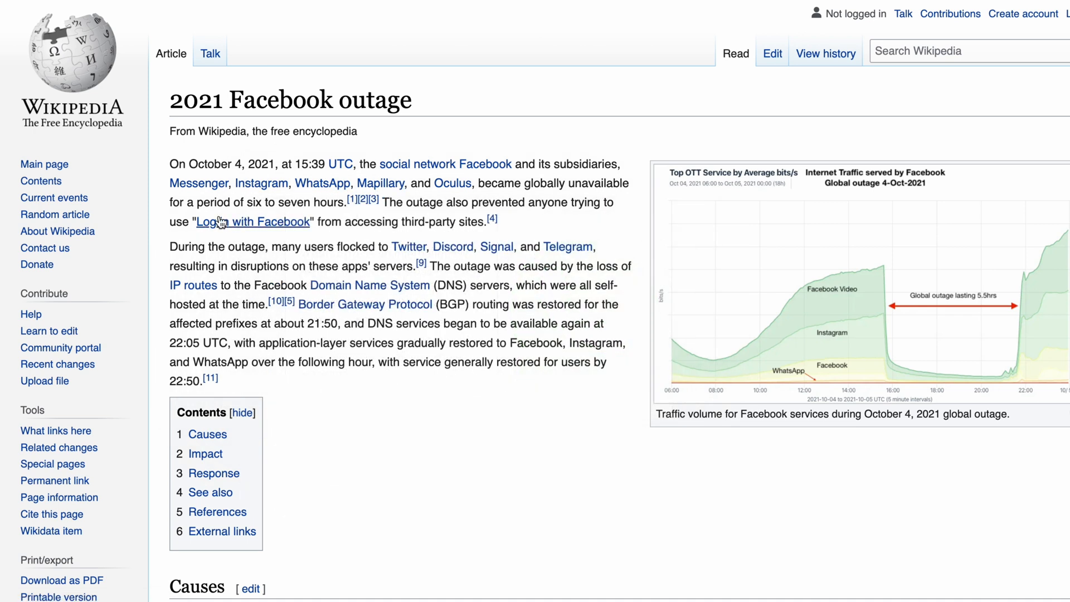